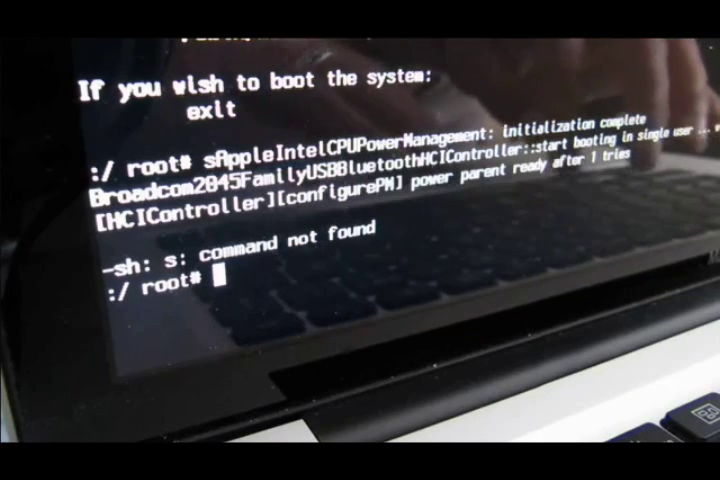
Step: Enter mount -uw / at the root prompt to remount the root filesystem writable
{"action": "type", "text": "mount -uw /"}
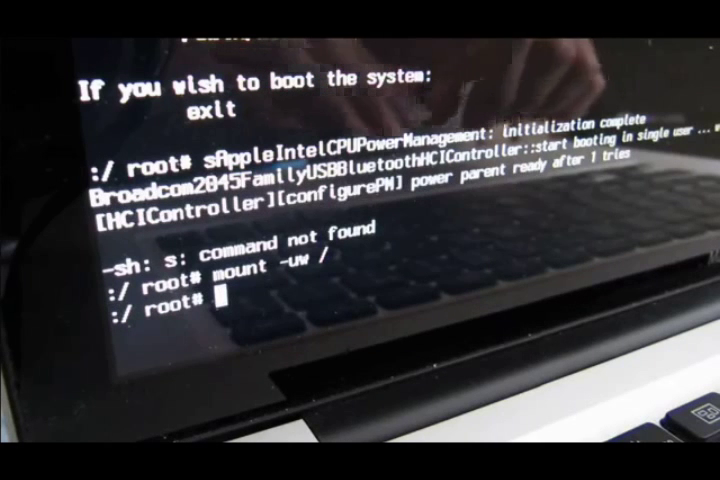
Step: Run rm /var/db/.AppleSetupDone so the Setup Assistant runs on next boot
{"action": "type", "text": "r"}
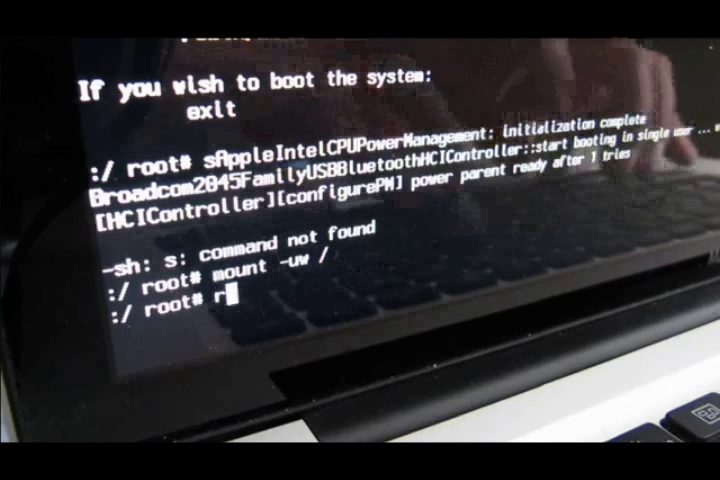
{"action": "type", "text": "m /"}
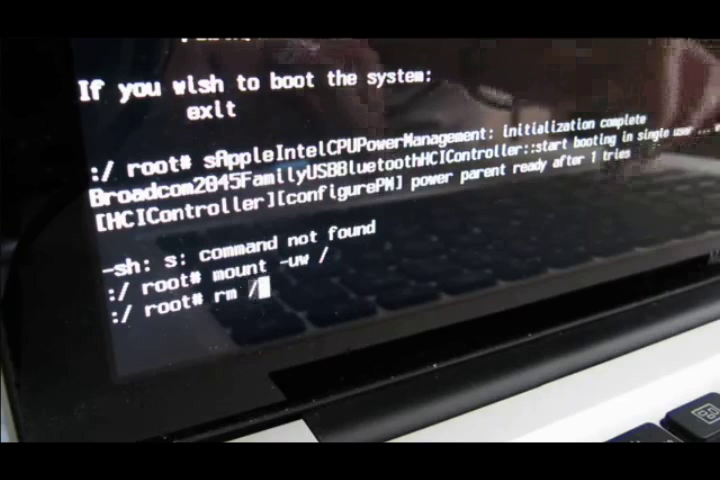
{"action": "type", "text": "var/"}
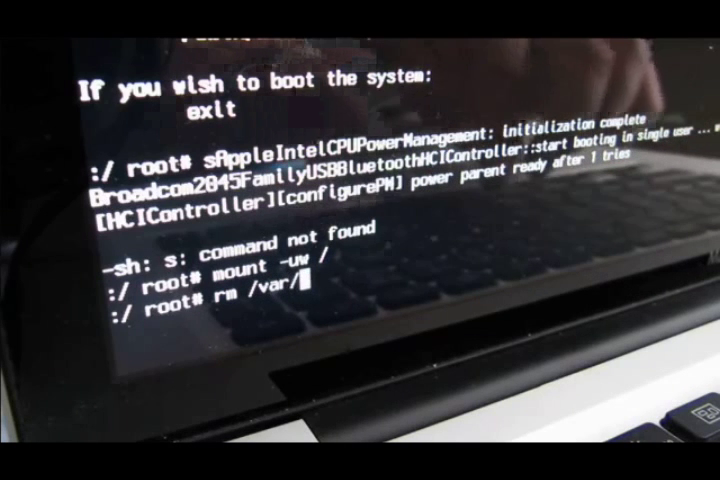
{"action": "type", "text": "db/"}
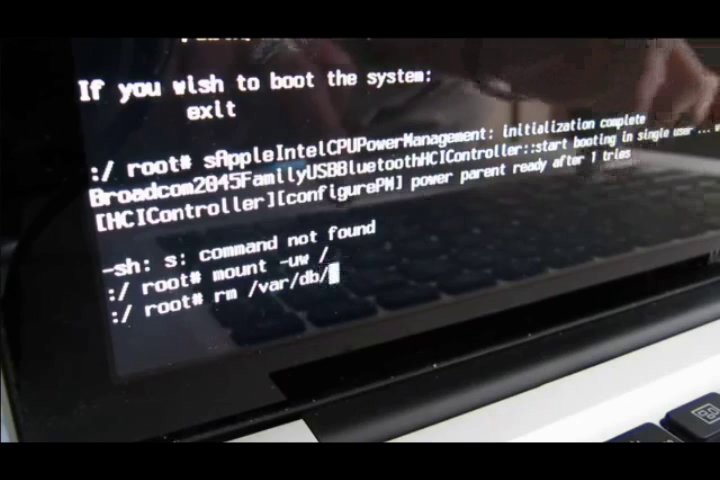
{"action": "type", "text": ".AppleSetup"}
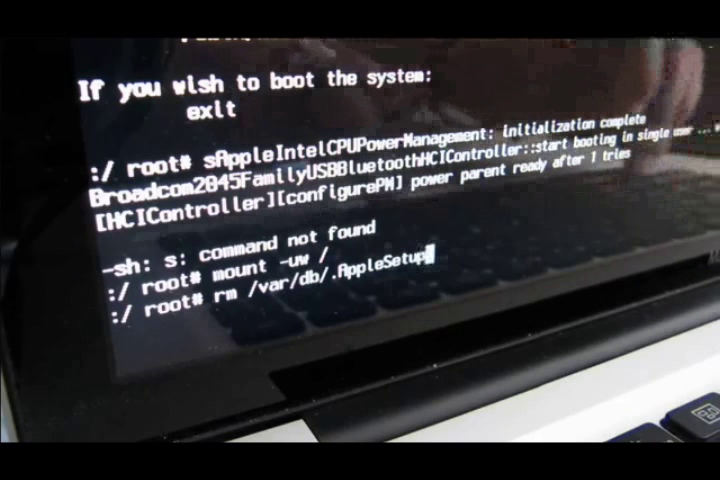
{"action": "type", "text": "Done"}
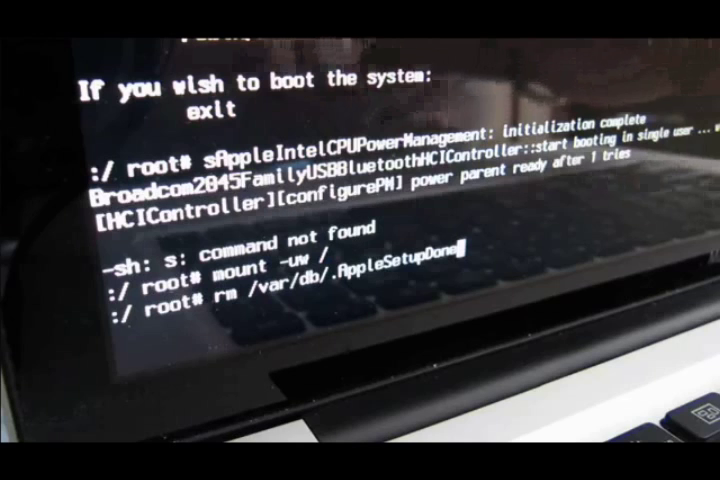
{"action": "key", "text": "enter"}
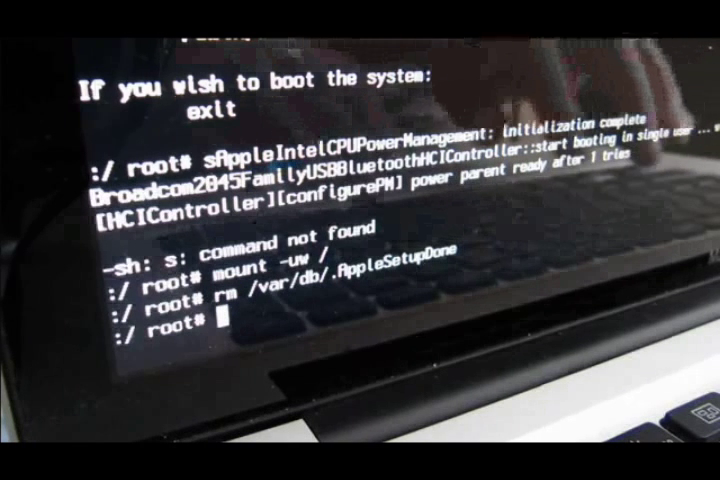
Step: Enter shutdown -h now at the root prompt to halt the machine
{"action": "type", "text": "shut"}
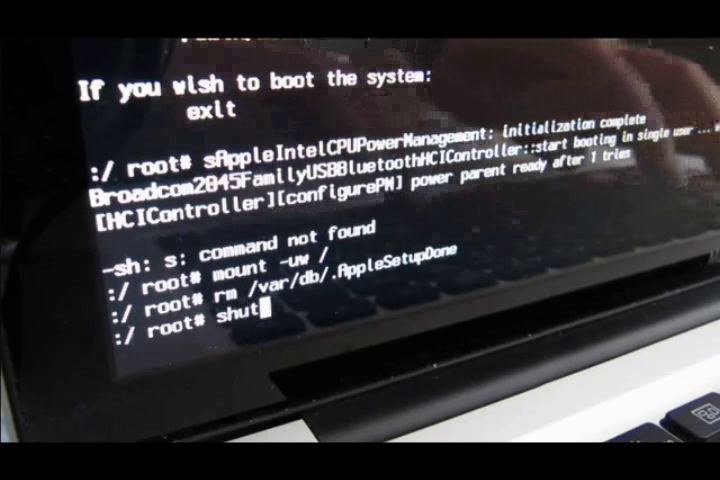
{"action": "type", "text": "down"}
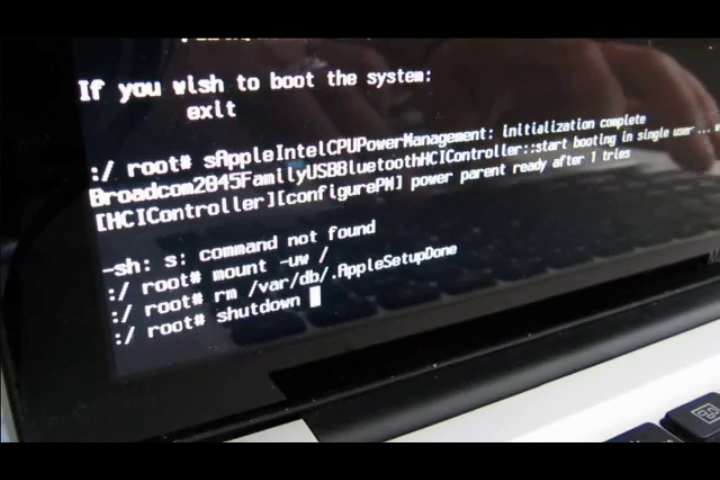
{"action": "type", "text": "-"}
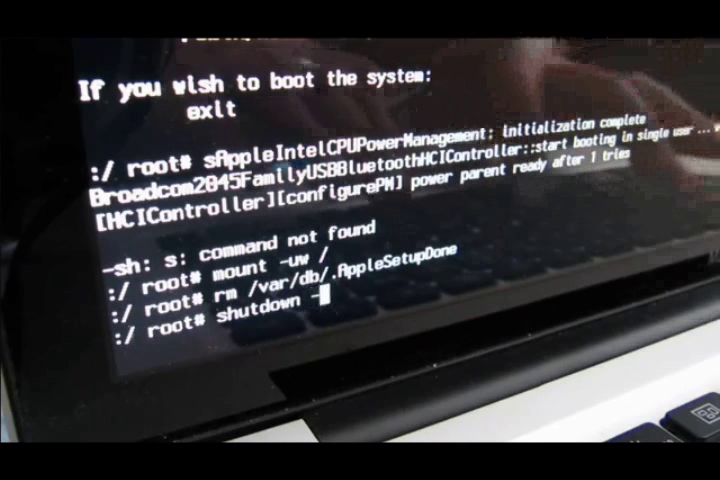
{"action": "type", "text": "-h now"}
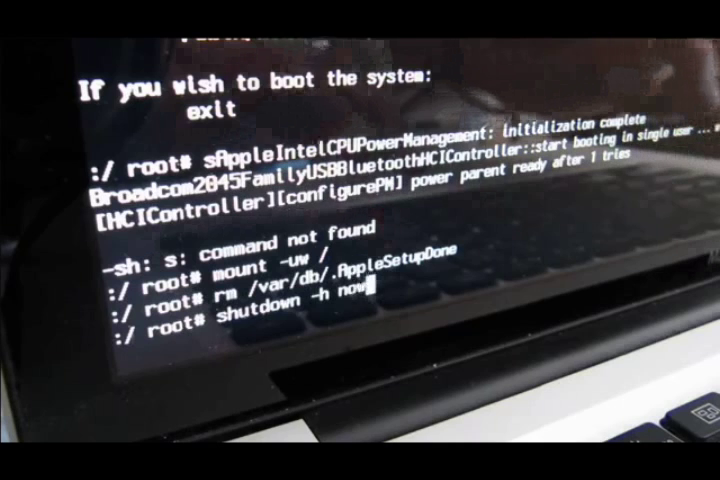